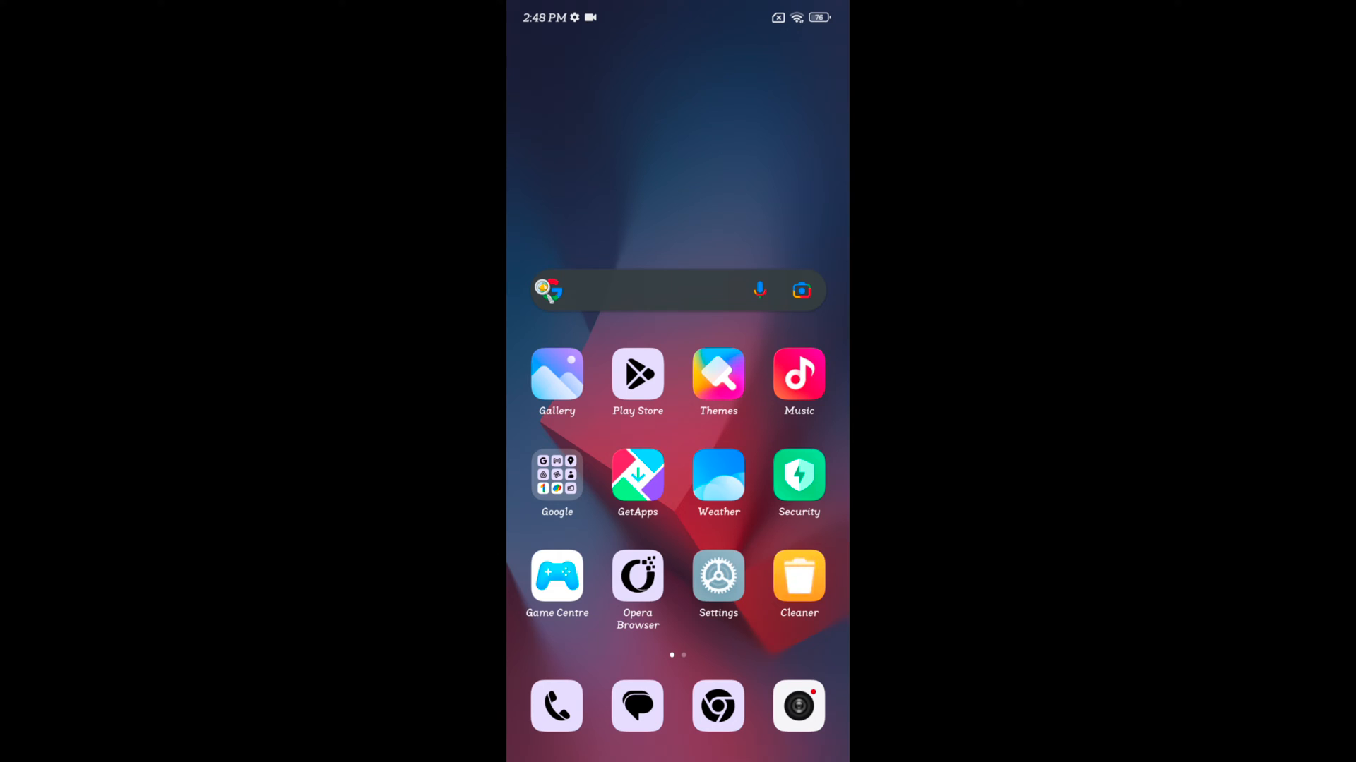
# - Open Settings and scroll until the Themes entry is visible
pyautogui.click(717, 574)
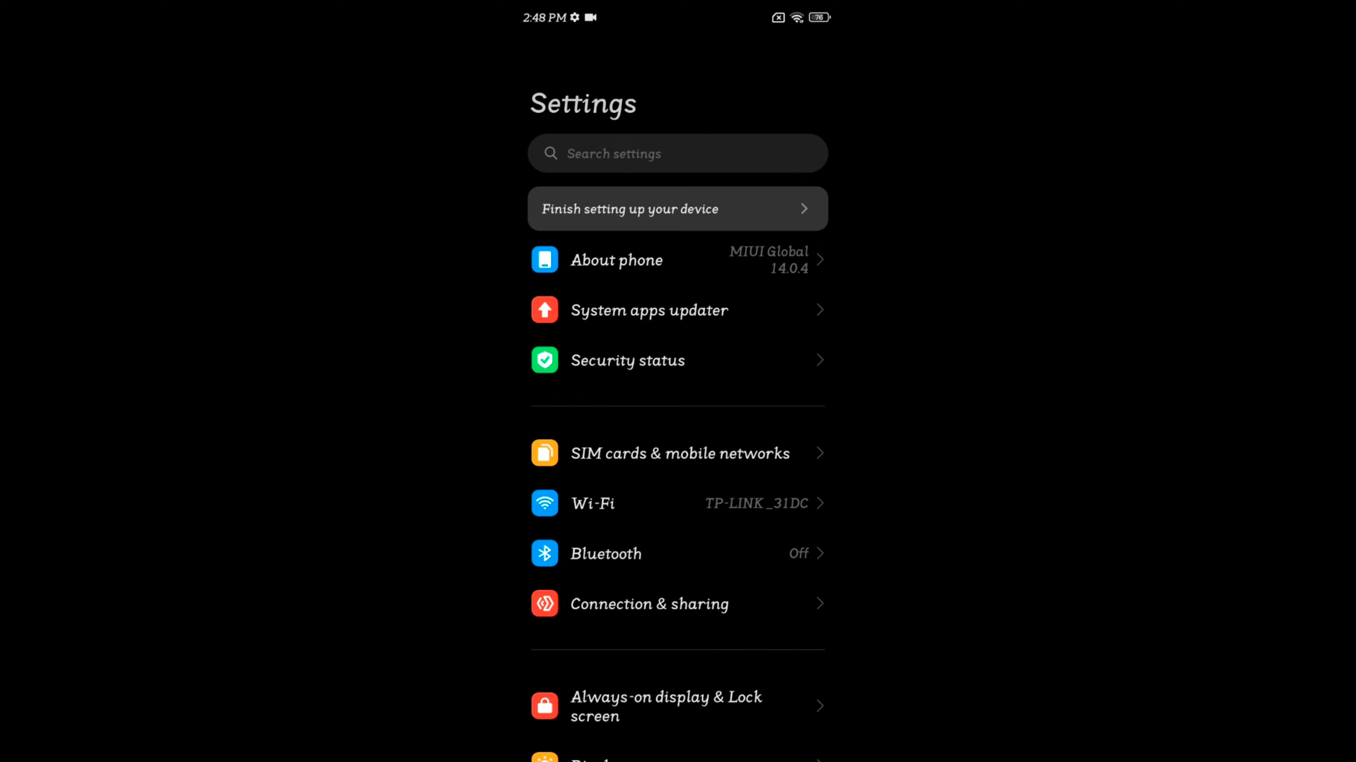
pyautogui.scroll(-3)
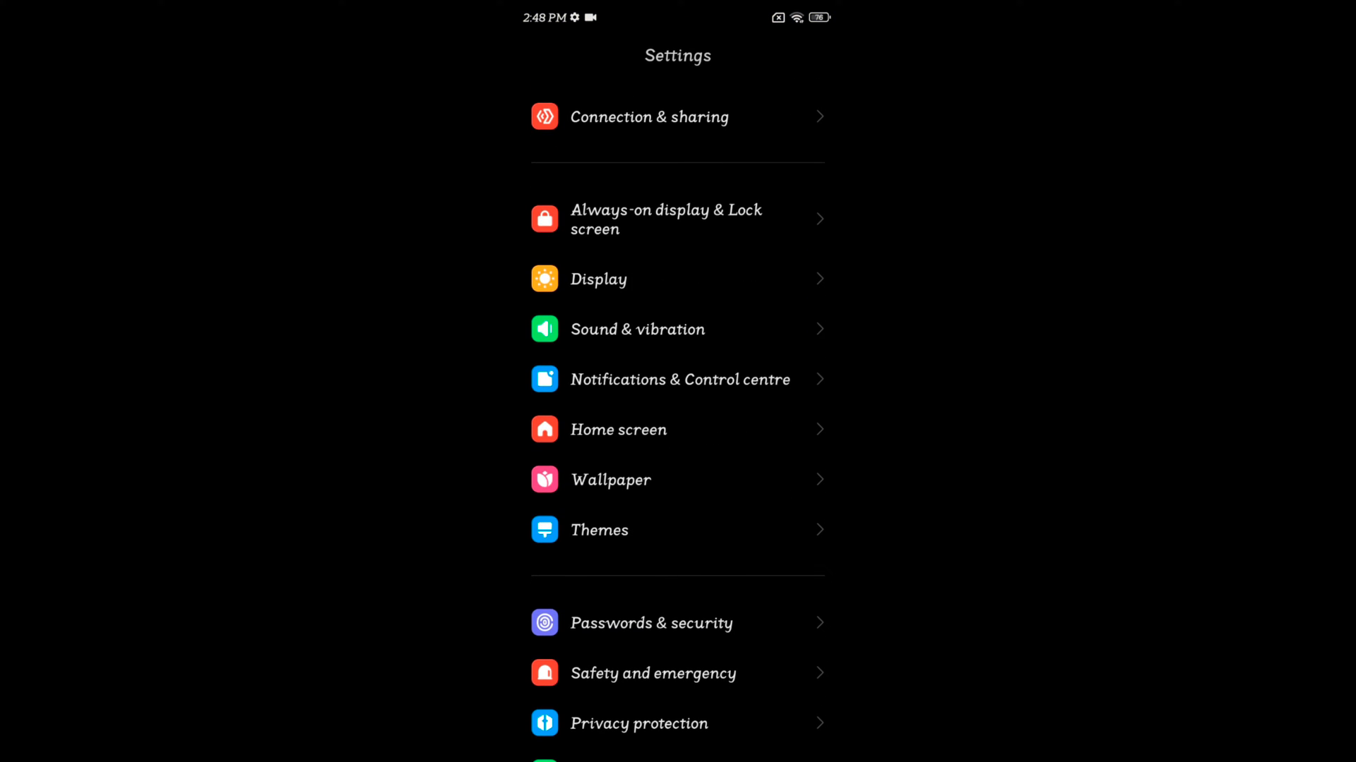
# - Enter the Themes store and browse down to the Design Diva free-theme collection
pyautogui.click(599, 529)
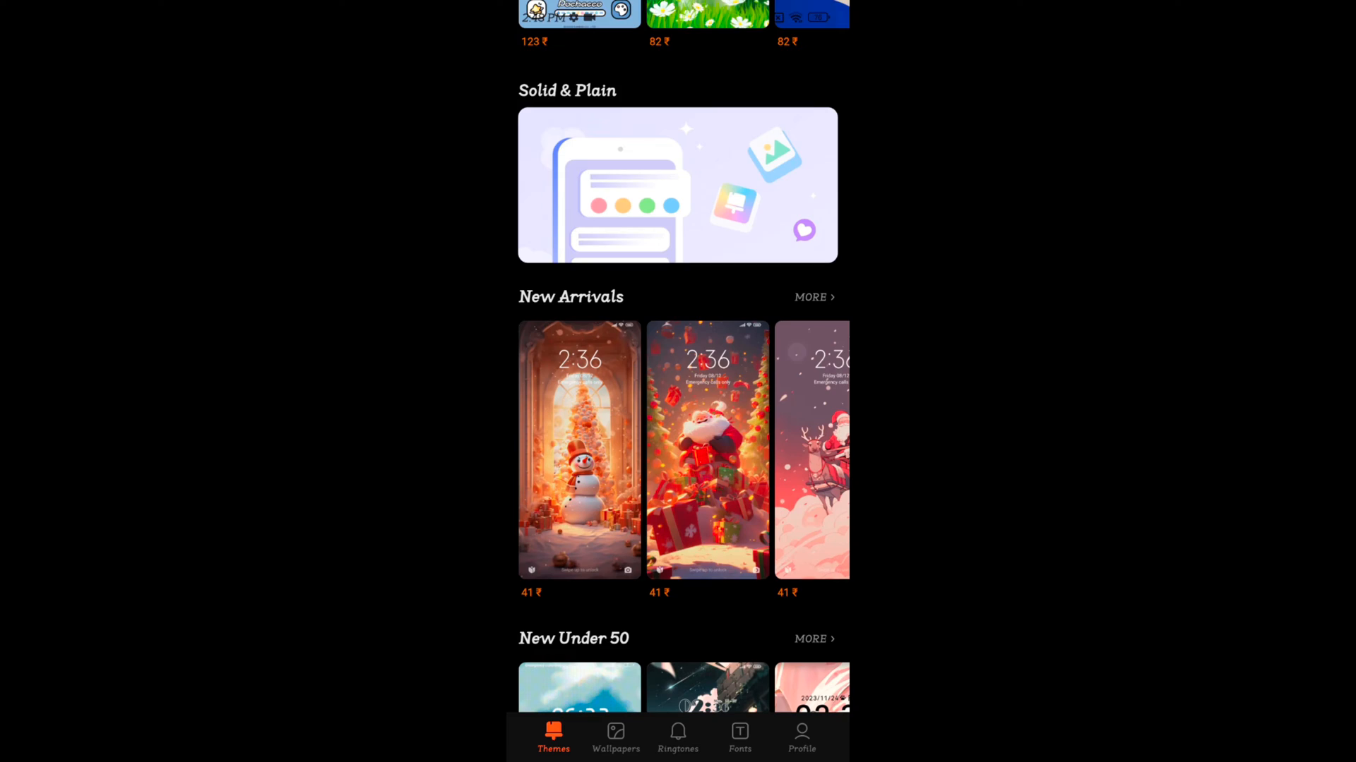
pyautogui.scroll(-3)
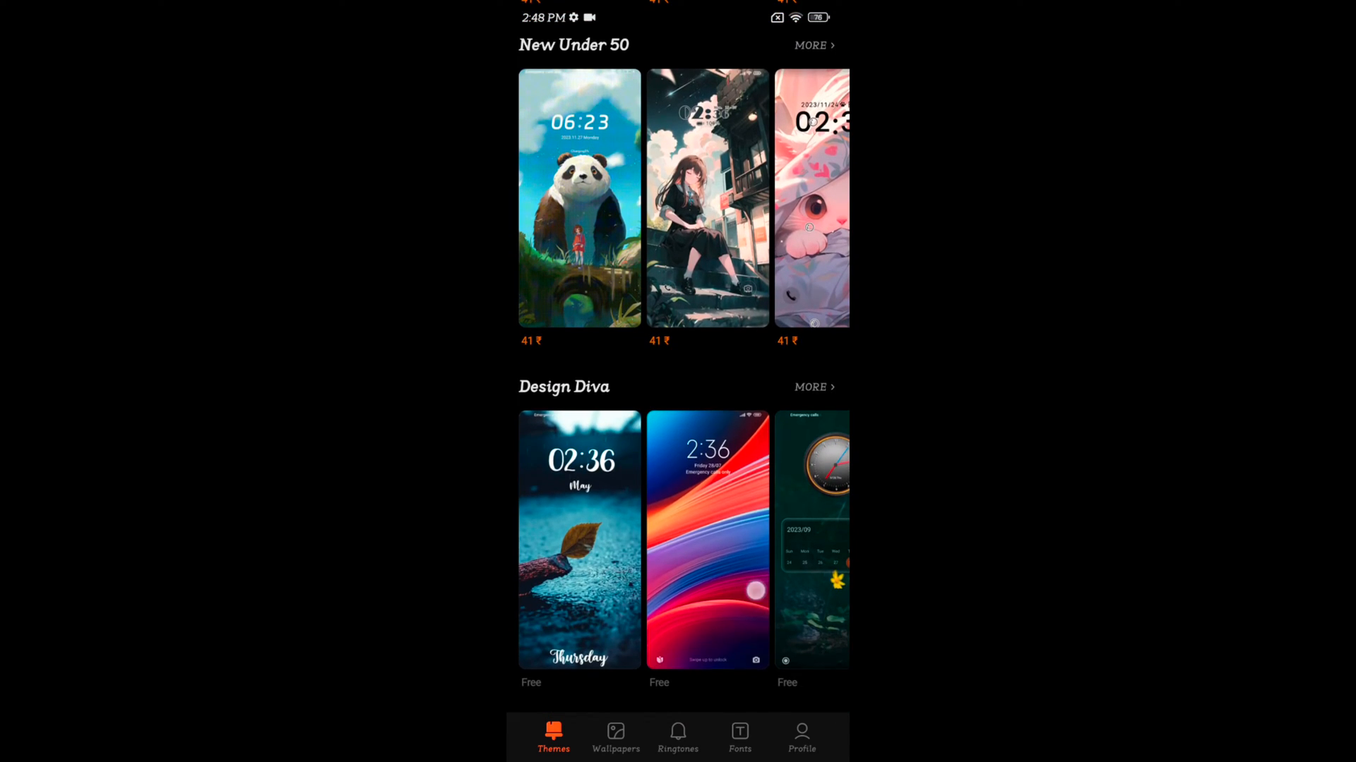
pyautogui.scroll(-3)
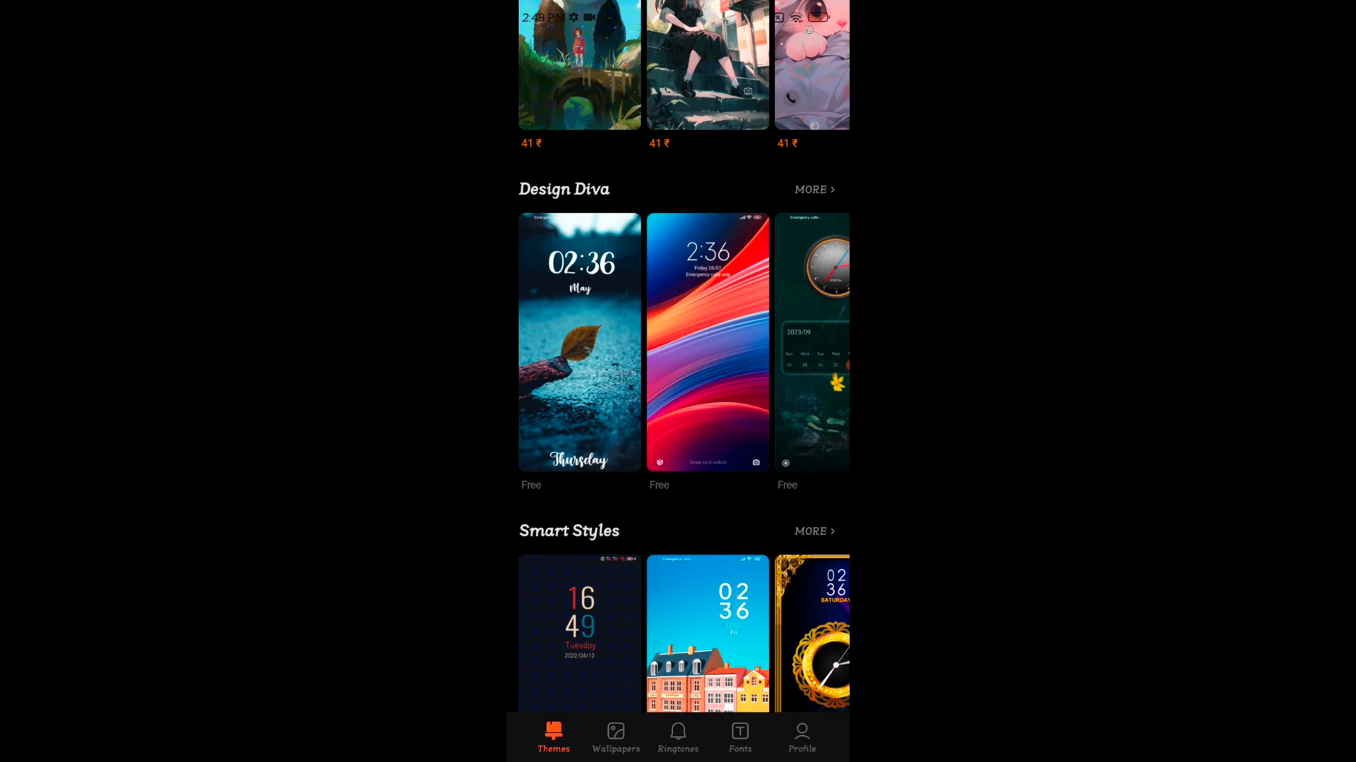
pyautogui.scroll(-3)
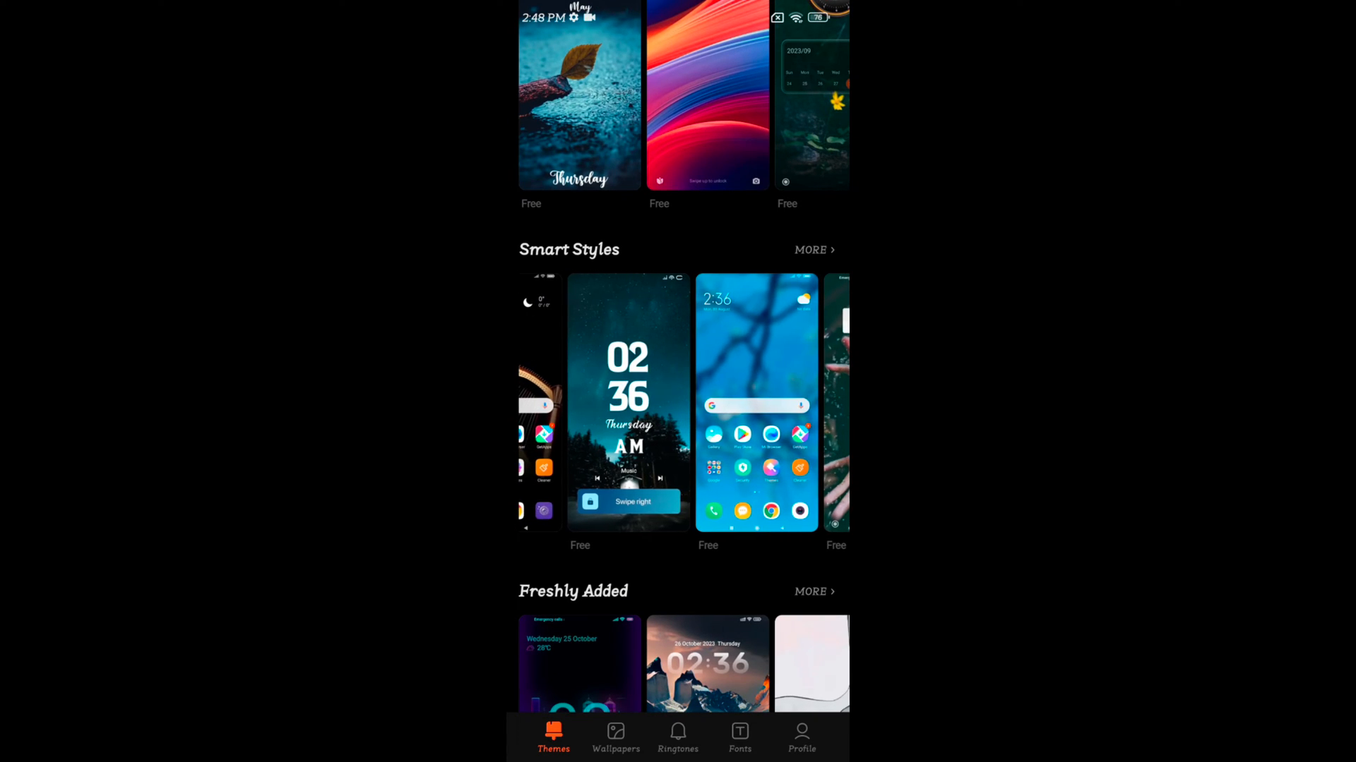
pyautogui.hscroll(-3)
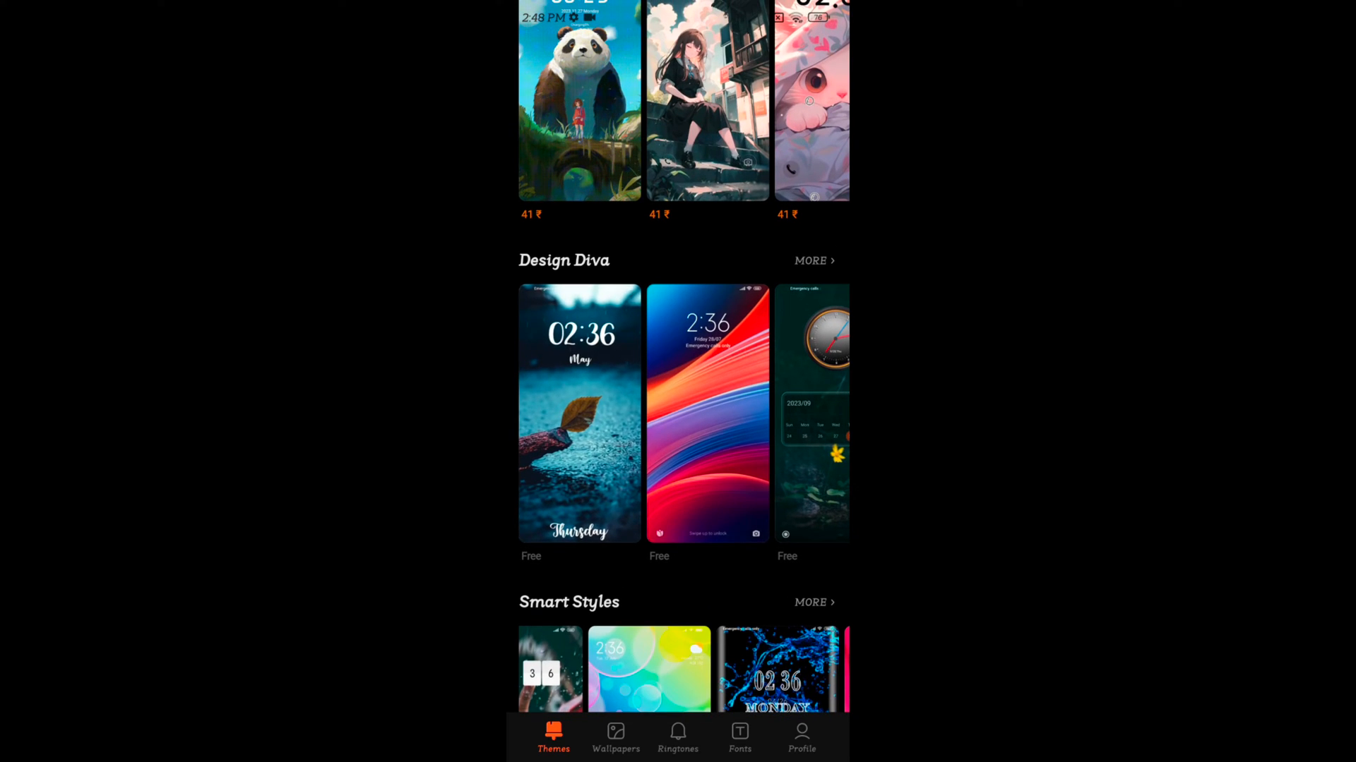
# - Download the free Leaf theme by Suraj and reveal its Advanced customisation options
pyautogui.click(579, 414)
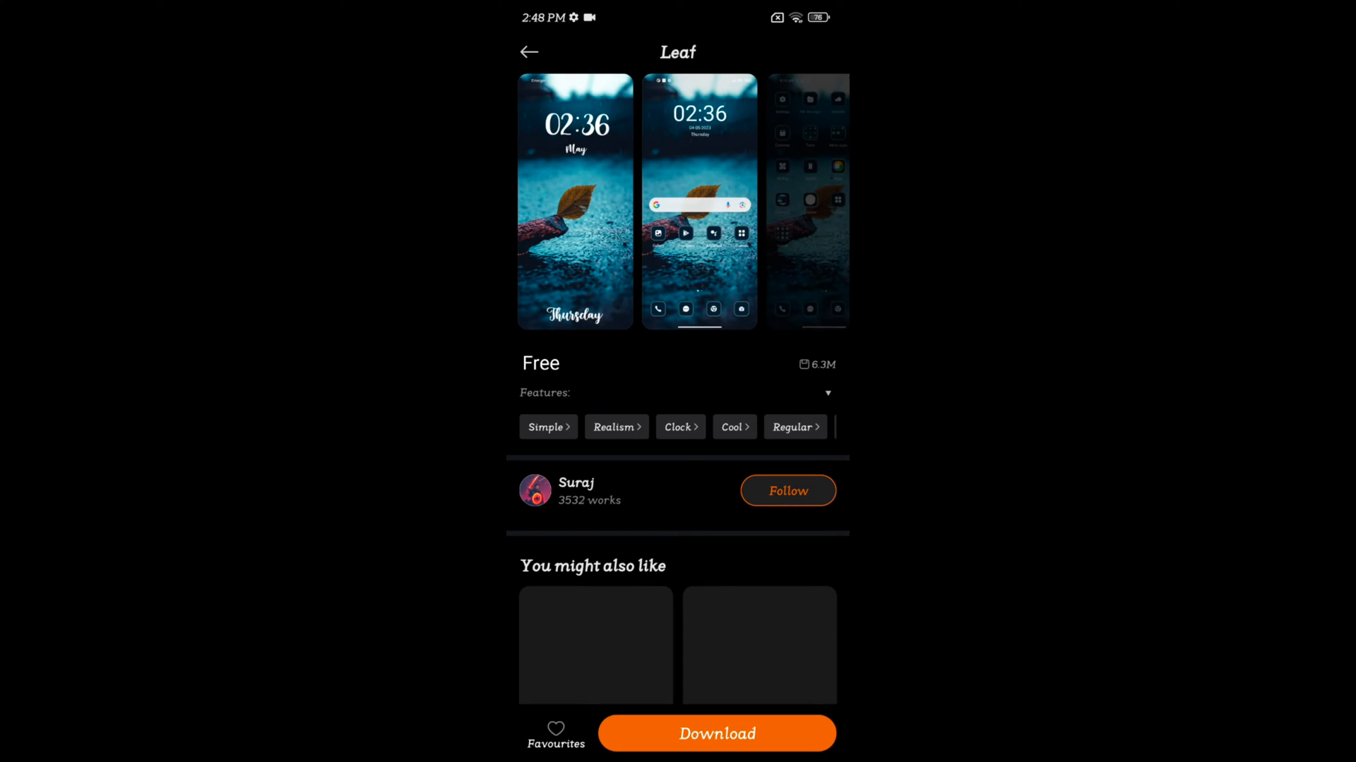
pyautogui.click(716, 733)
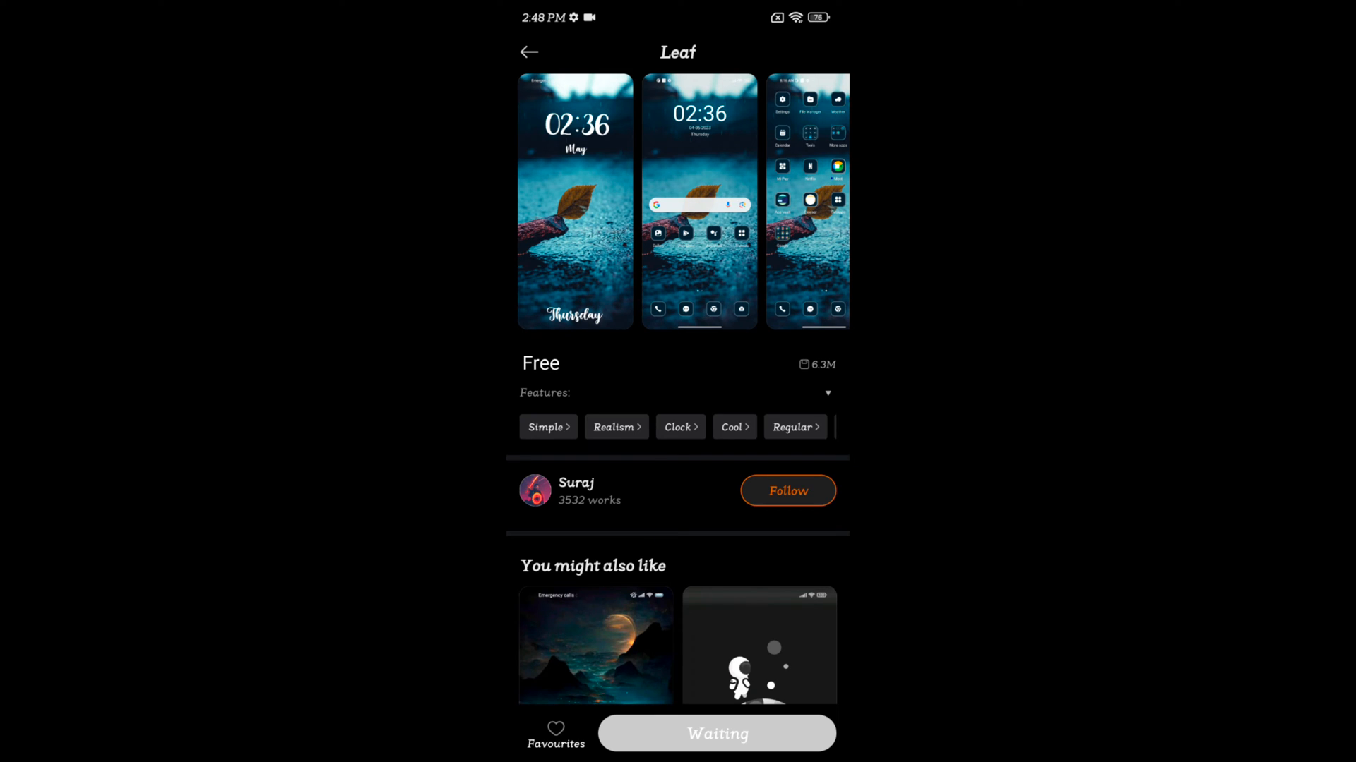
pyautogui.click(716, 733)
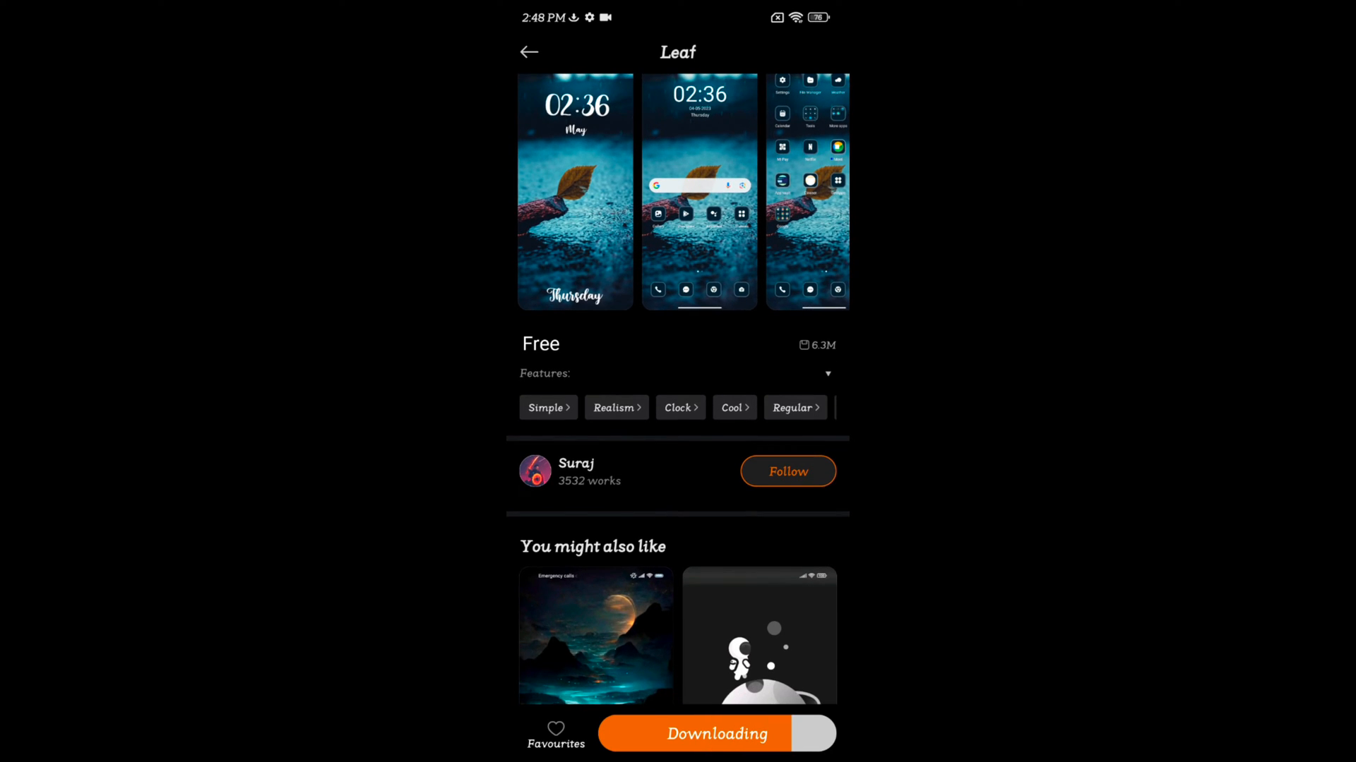
pyautogui.scroll(3)
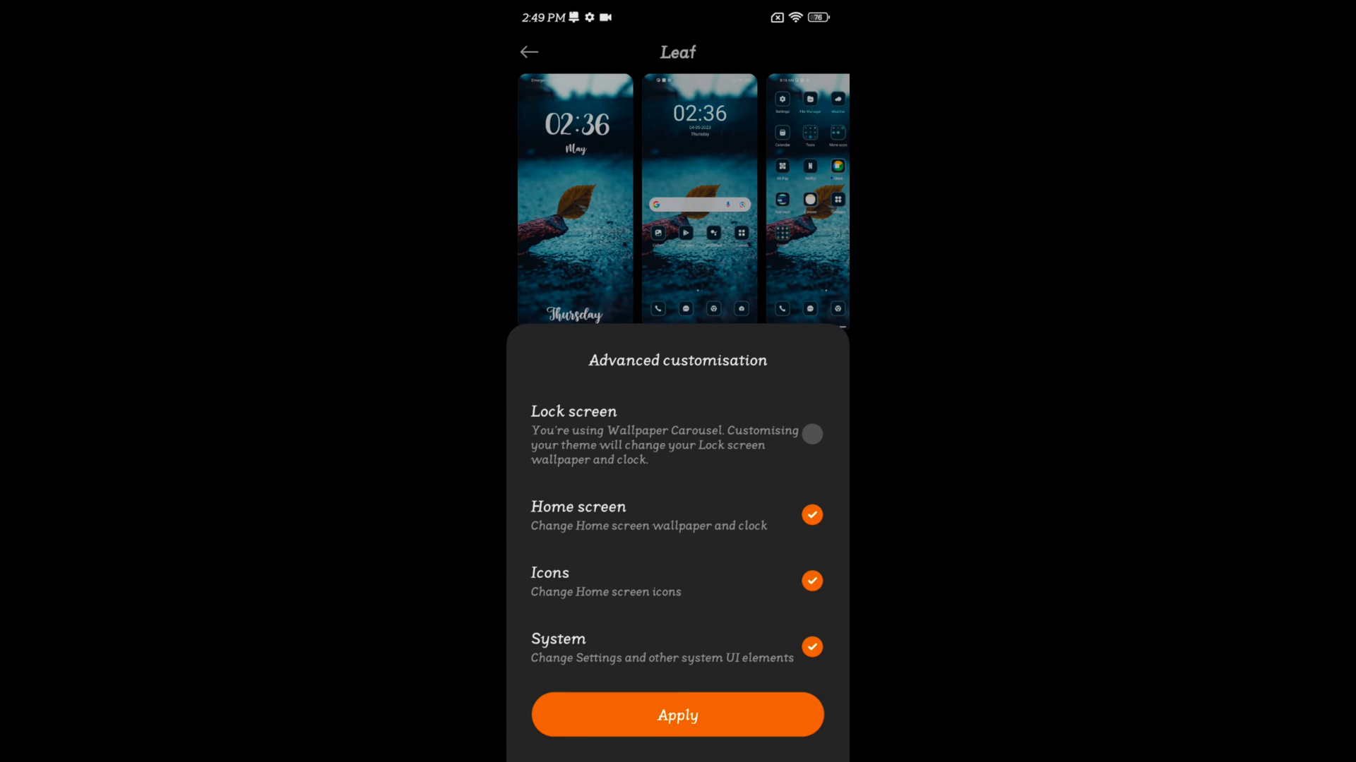
# - Apply Leaf to home screen, icons and system, accepting the Compatibility issues warning
pyautogui.click(676, 715)
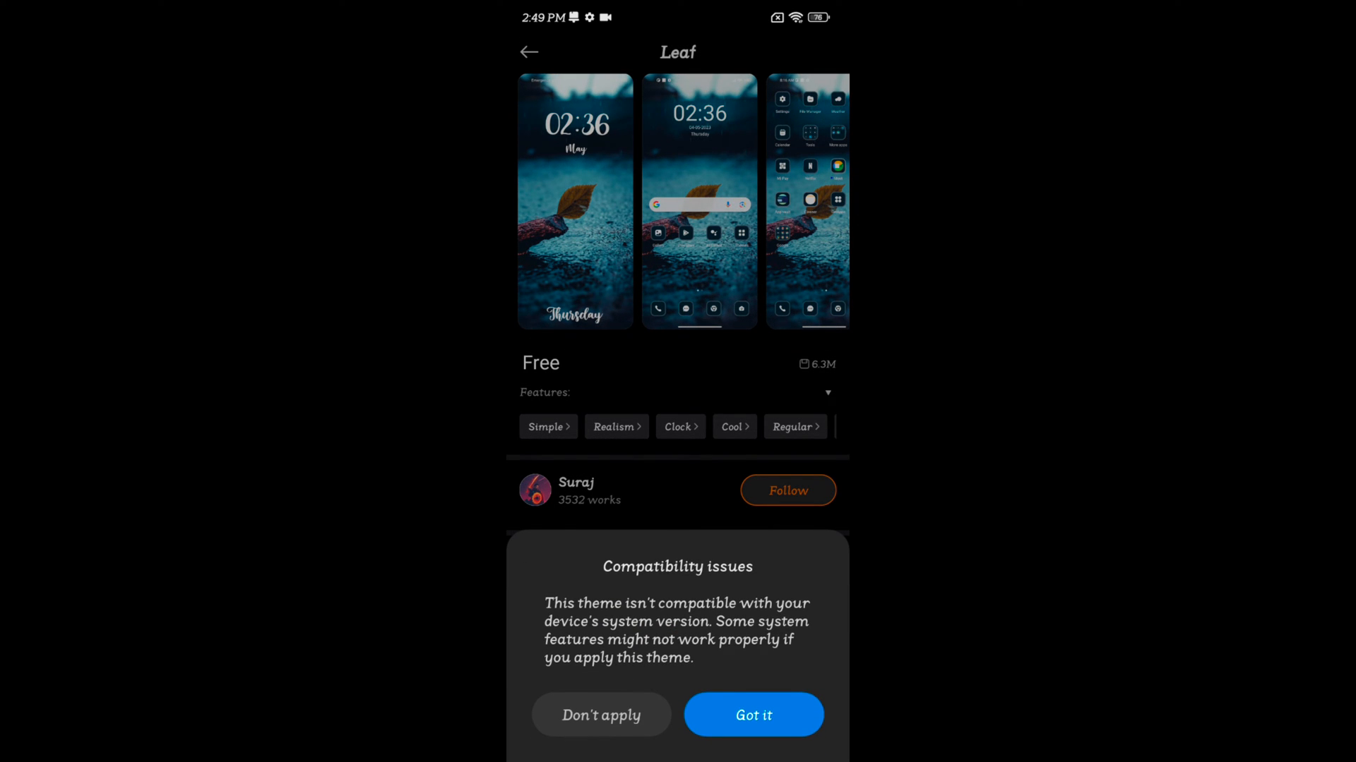
pyautogui.click(753, 715)
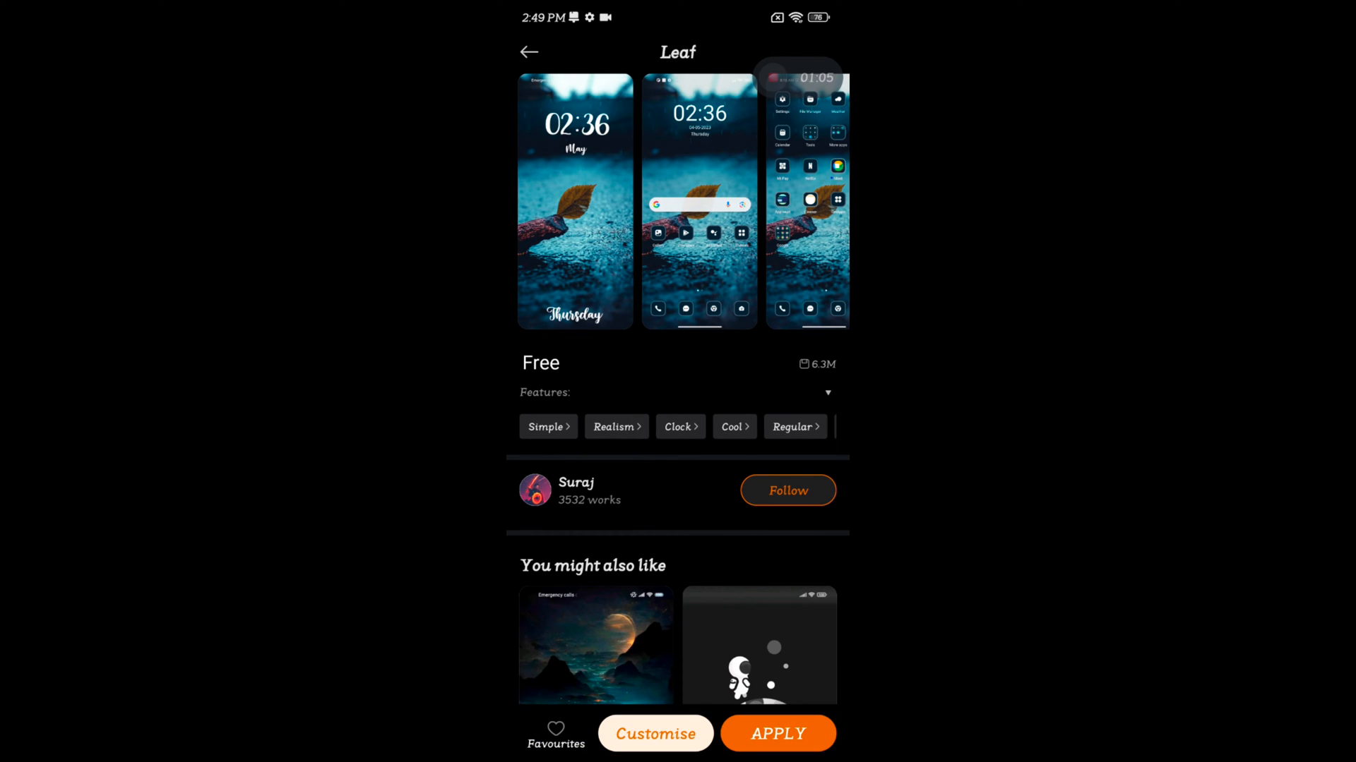
pyautogui.click(776, 733)
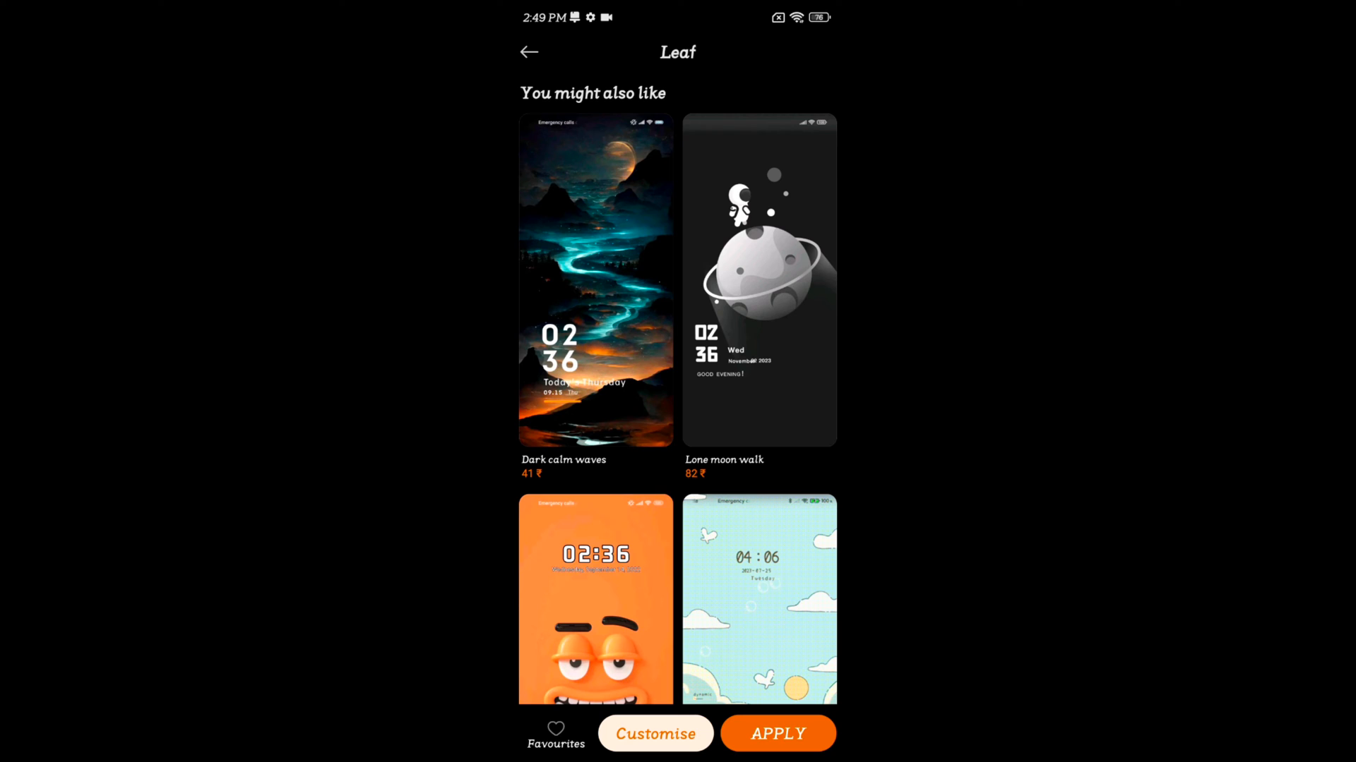
# - Apply the Leaf theme, giving the home screen a leaf wallpaper and dark outlined icons
pyautogui.click(776, 733)
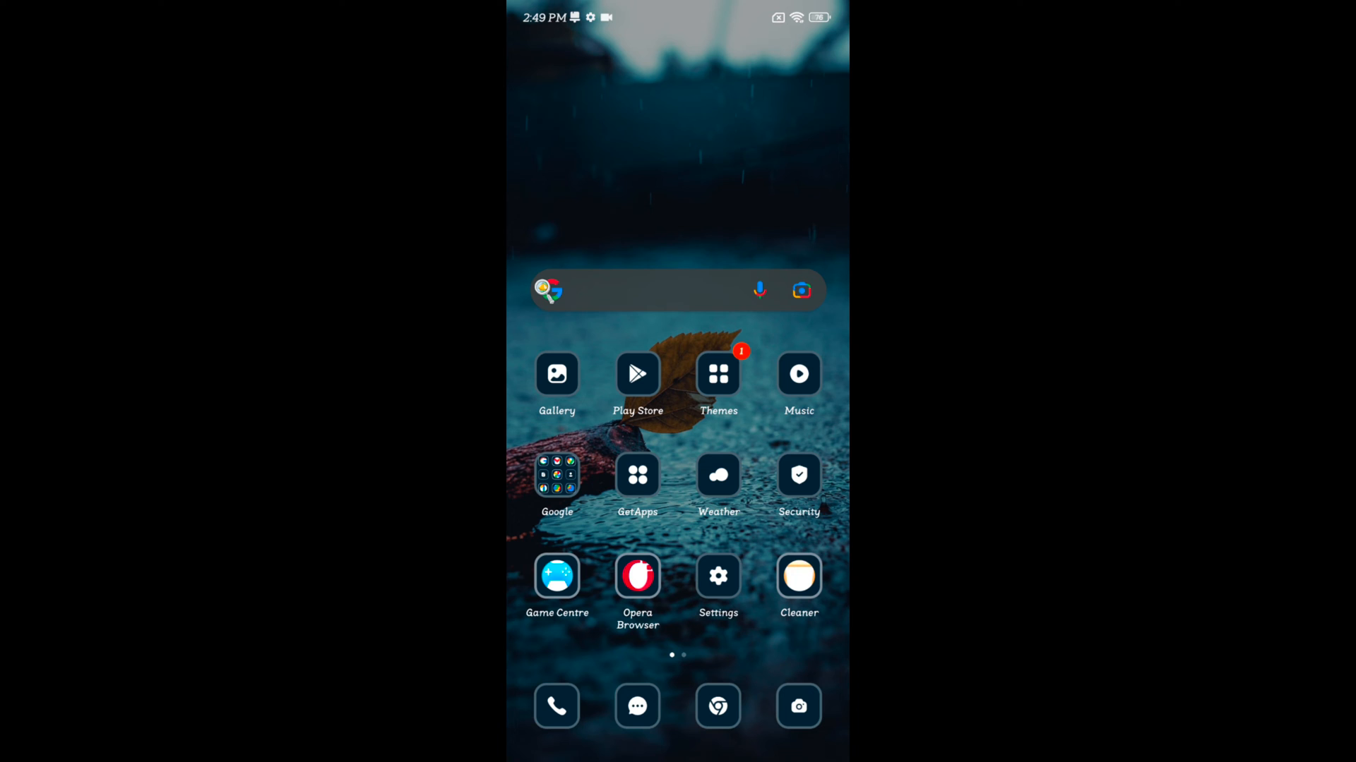
# - Reach the installed Classic theme via Settings > Themes > Profile and show its Apply options
pyautogui.click(717, 574)
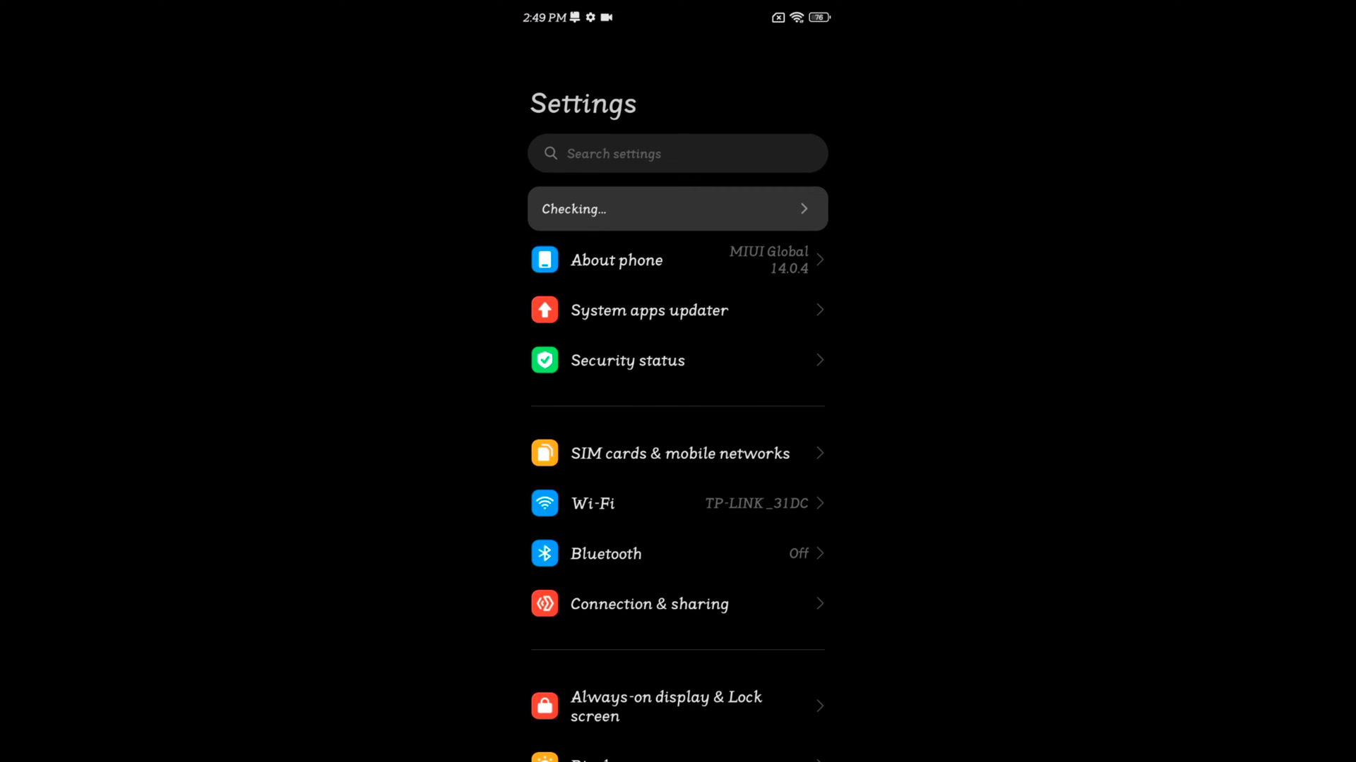
pyautogui.scroll(-3)
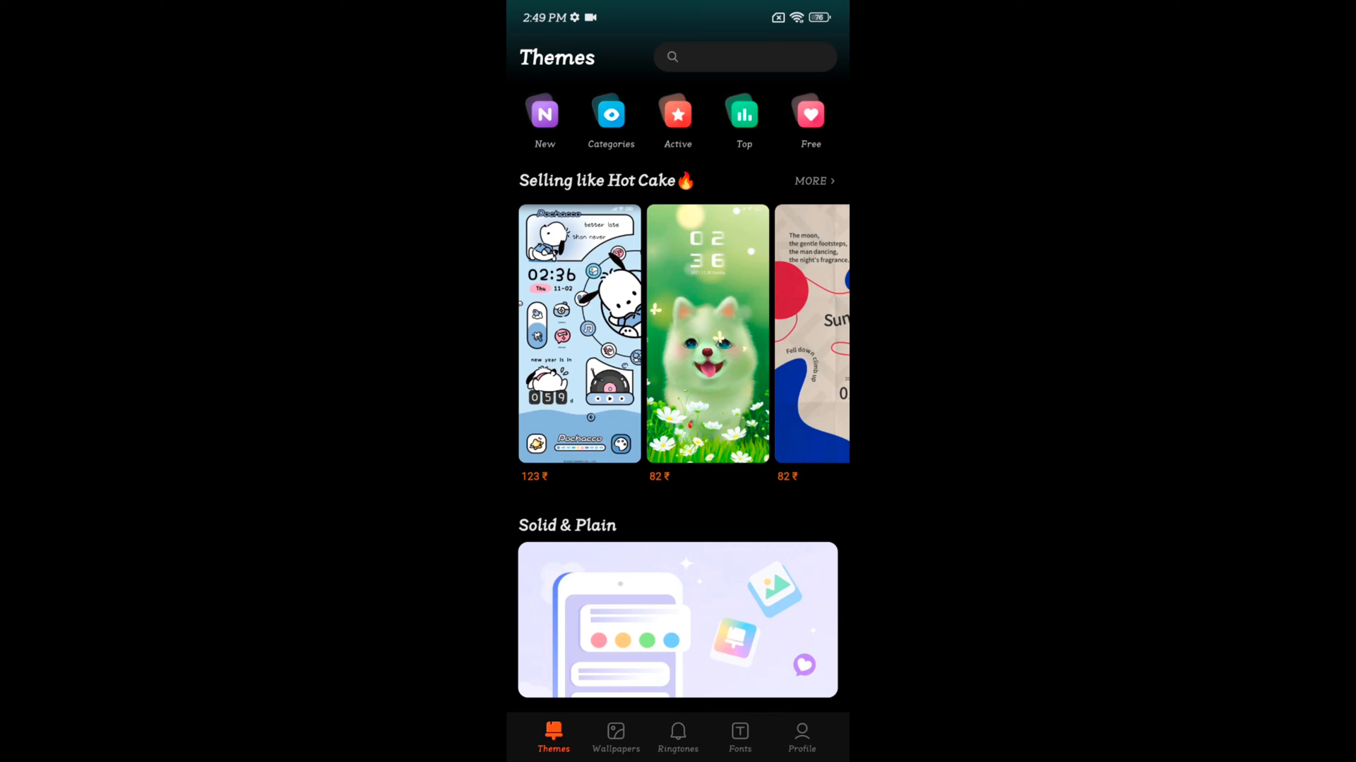
pyautogui.click(802, 738)
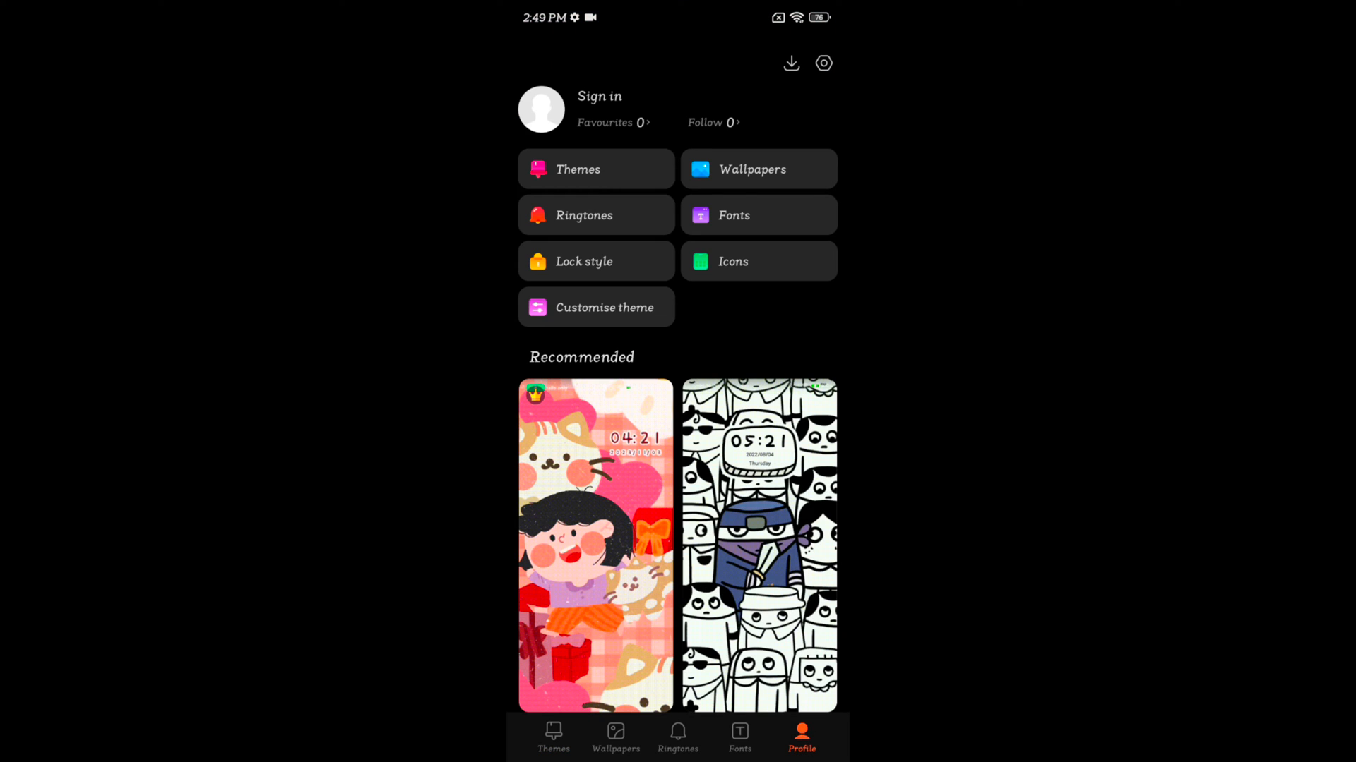
pyautogui.click(594, 168)
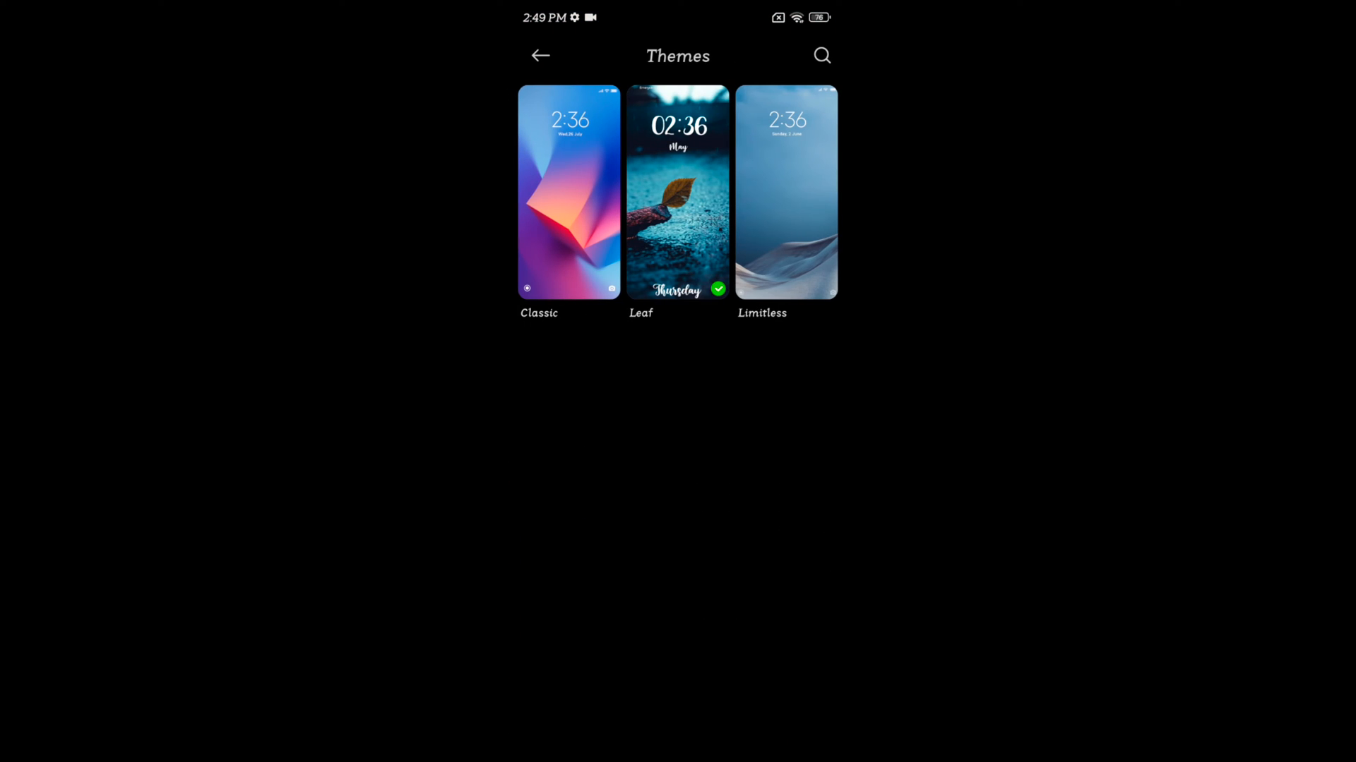
pyautogui.click(568, 192)
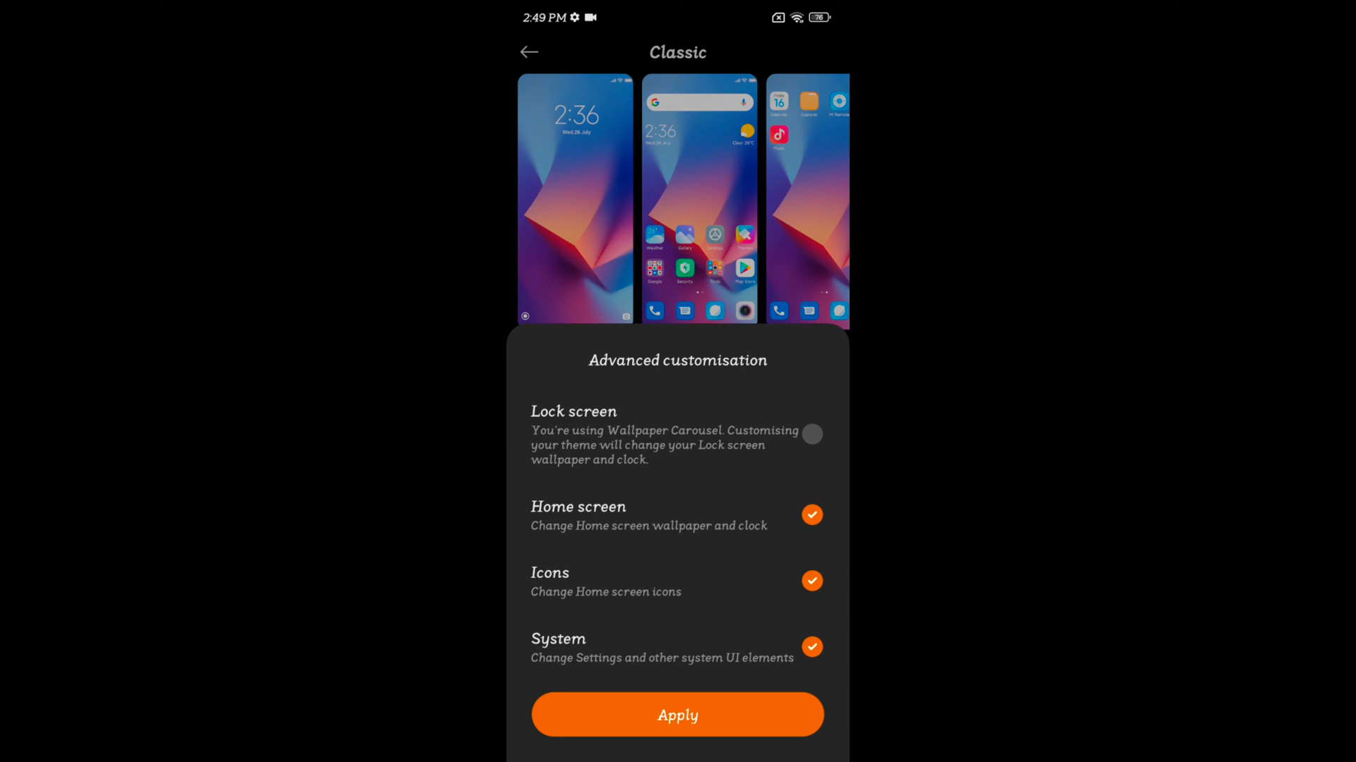
# - Apply Classic to home screen, icons and system, choosing Not now on the font reboot prompt
pyautogui.click(676, 714)
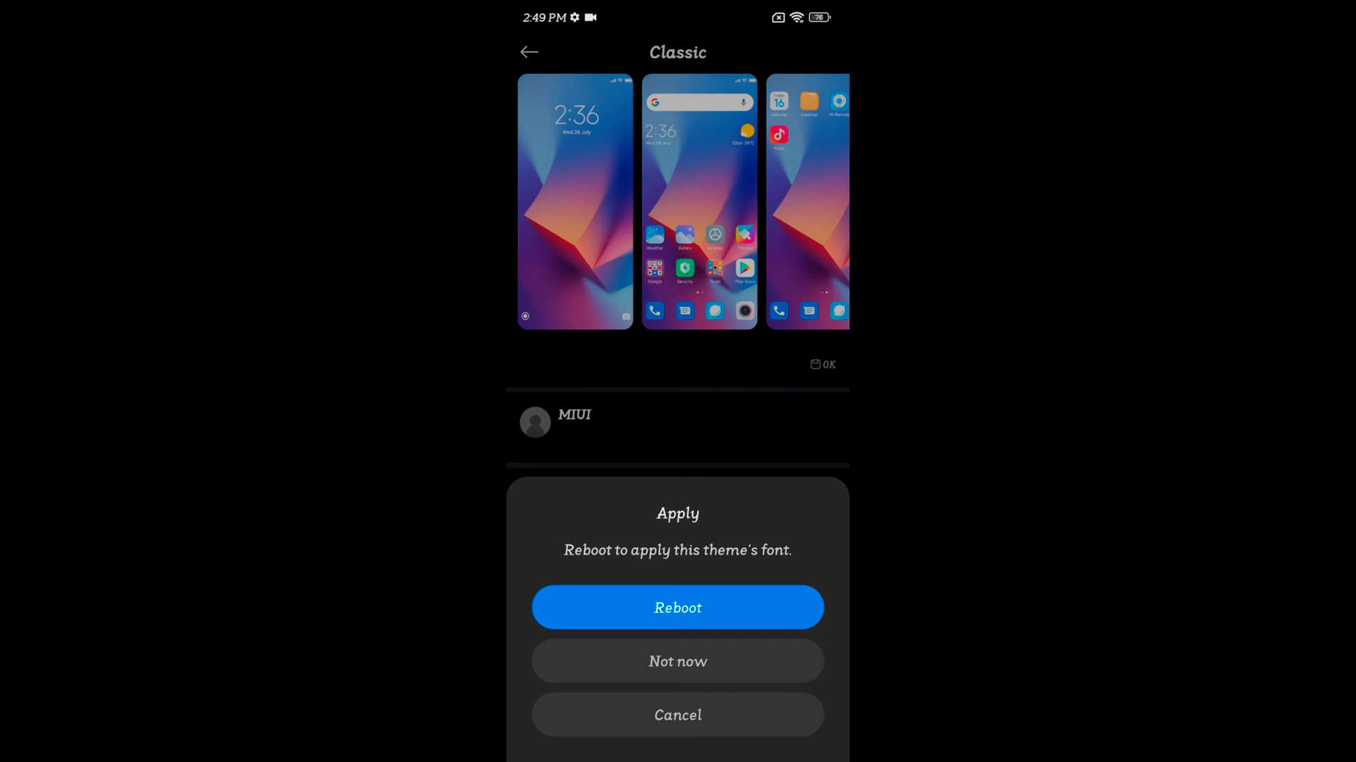
pyautogui.click(678, 661)
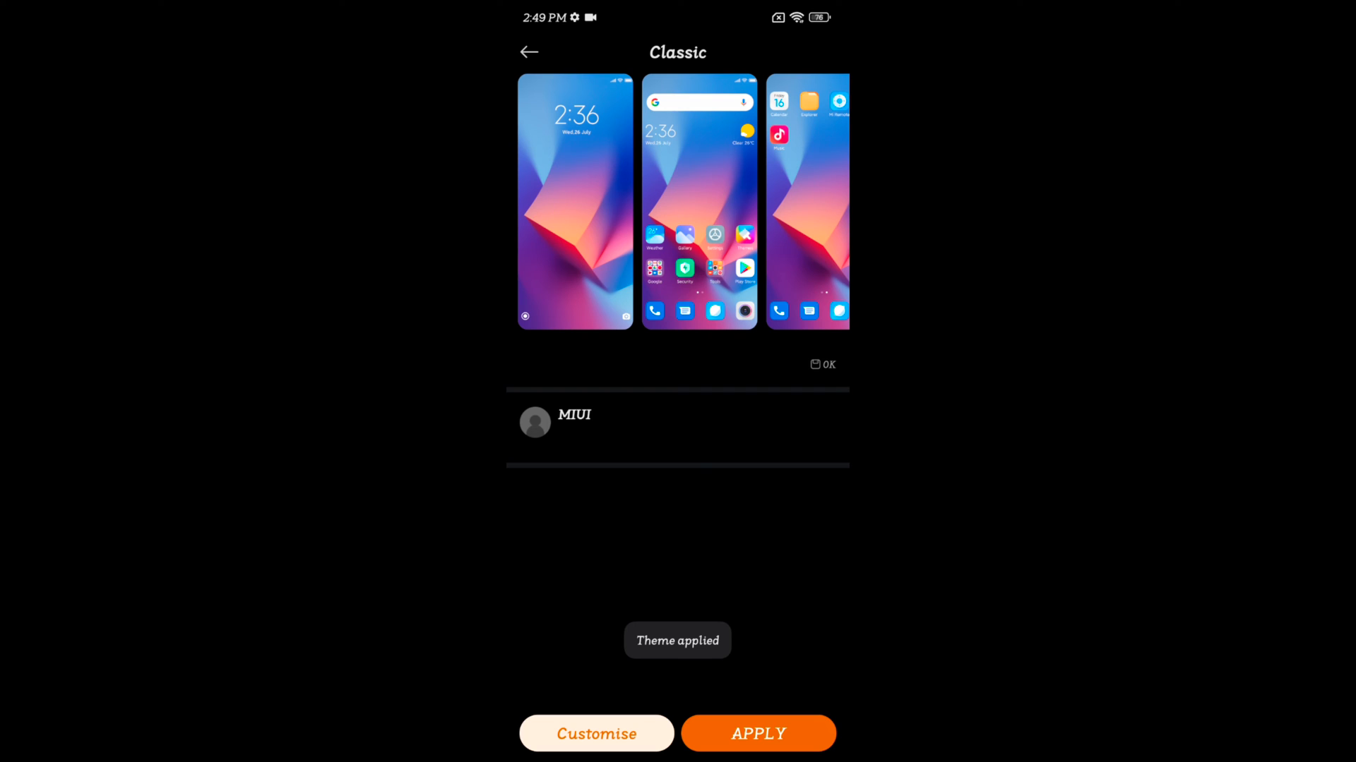
pyautogui.click(757, 733)
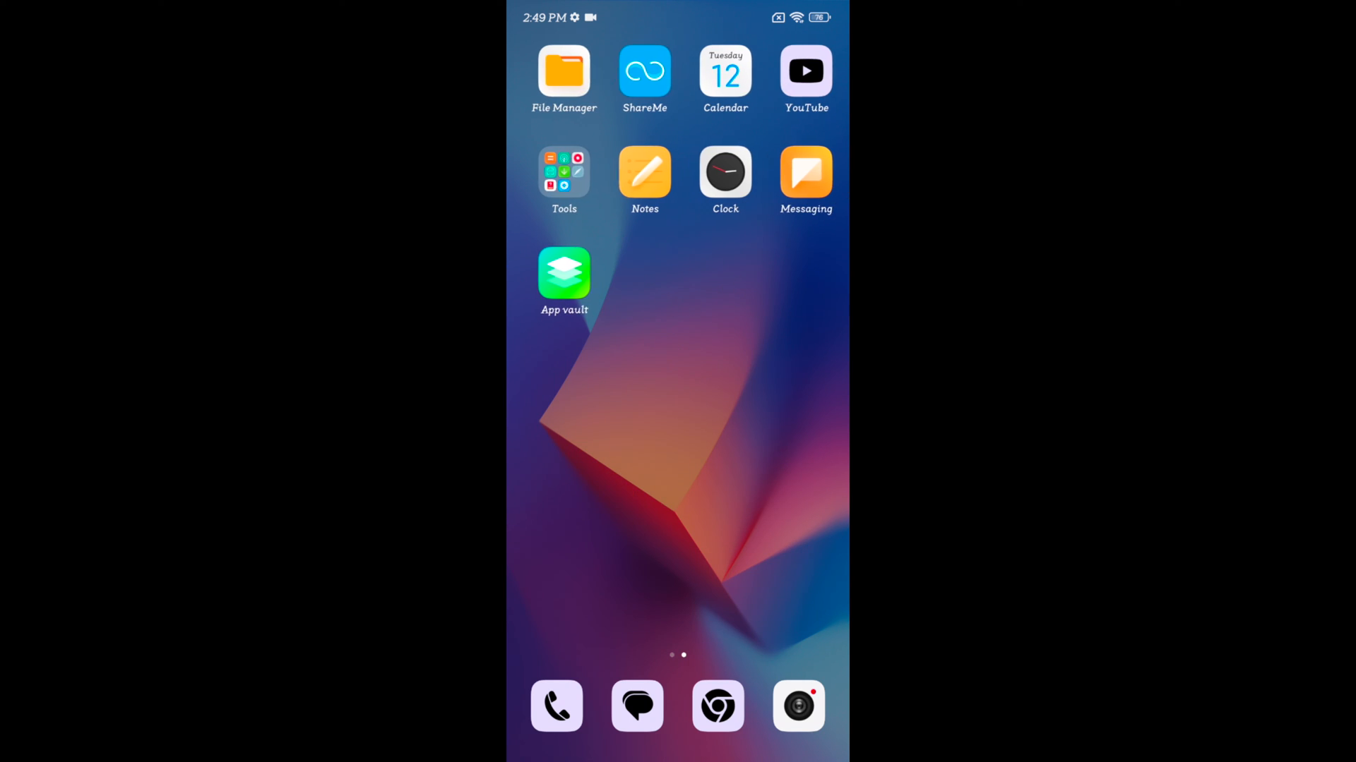
# - Swipe to the first home page showing the restored Classic wallpaper and colourful icons
pyautogui.hscroll(-3)
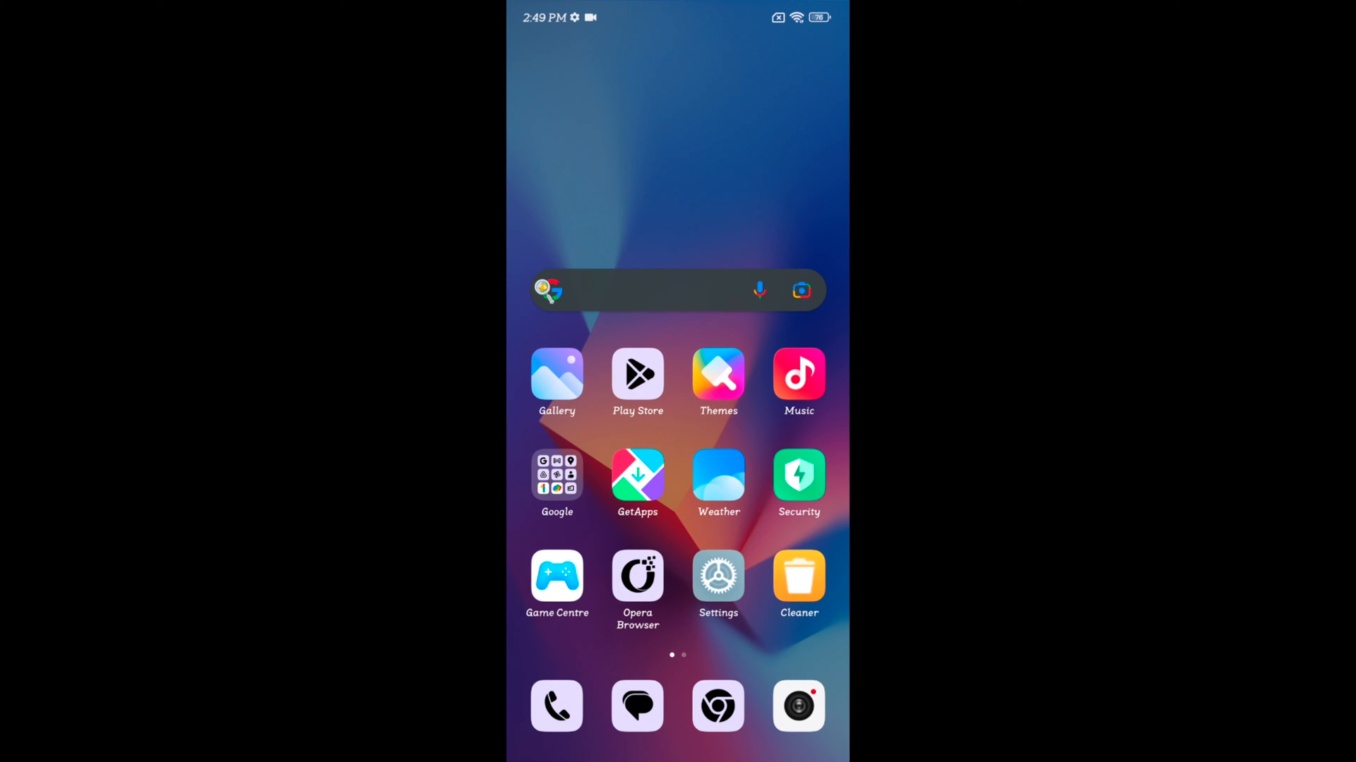